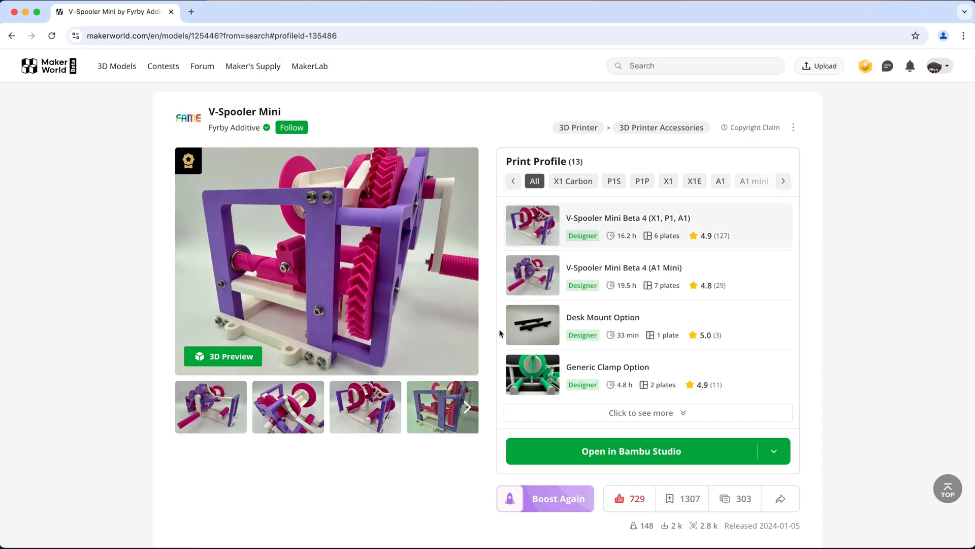
mouse_move(579, 280)
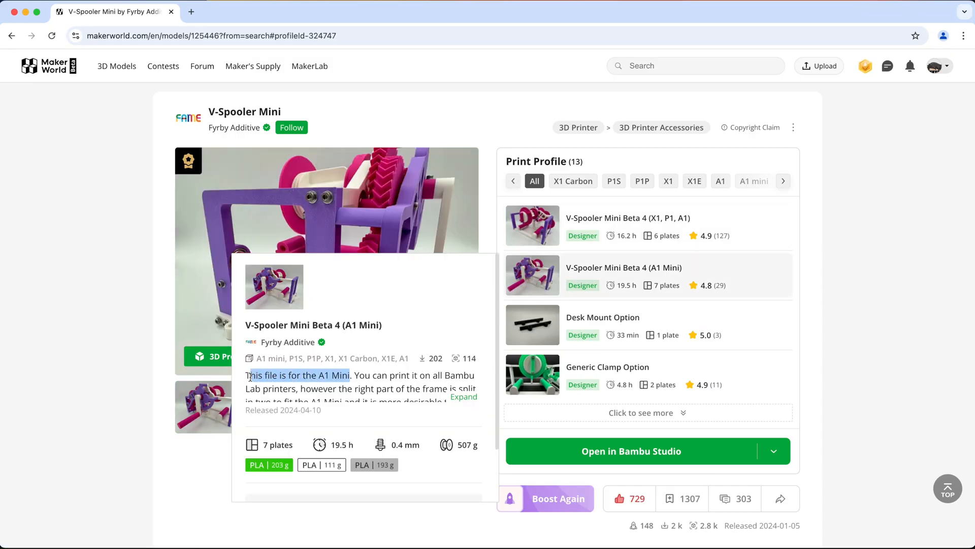
- Send the V-Spooler Mini Beta 4 (A1 Mini) print profile to Bambu Studio
click(631, 451)
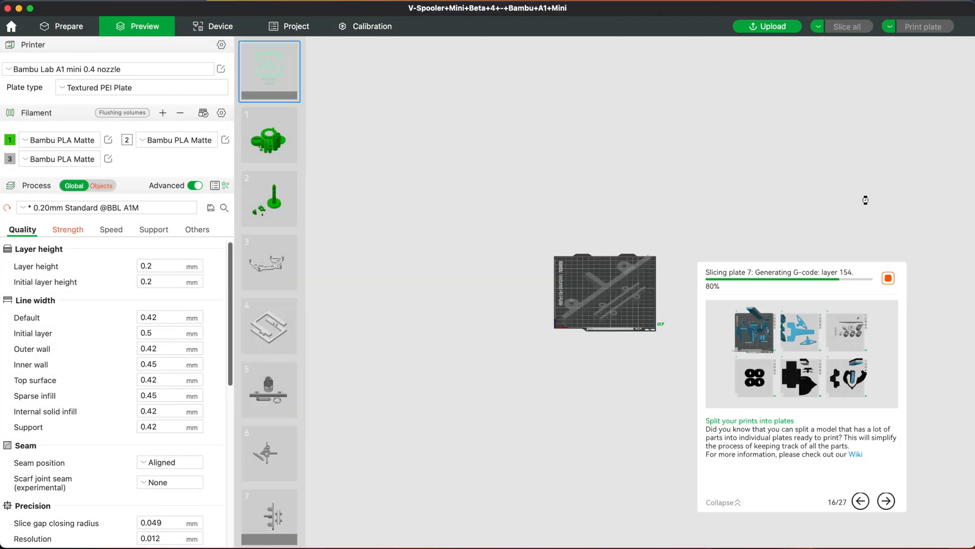
- Run Slice all on the seven V-Spooler Mini plates for the A1 mini
click(269, 72)
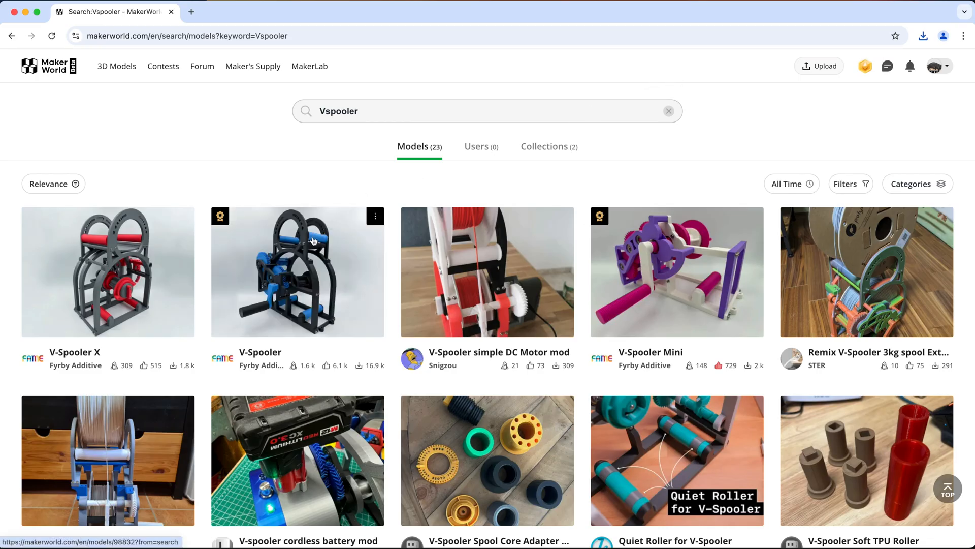
- View the original V-Spooler model's gallery photos, then go to pcbway.com
click(297, 271)
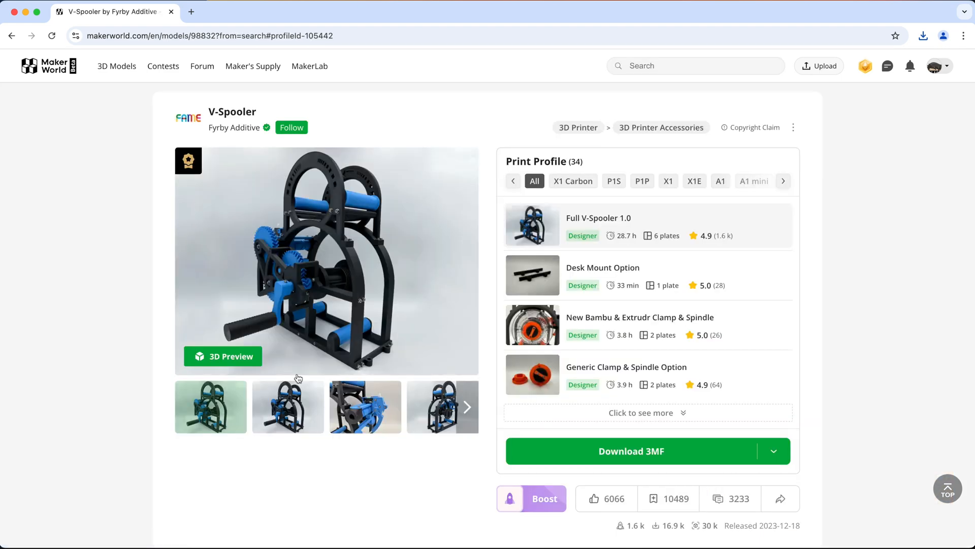
click(365, 407)
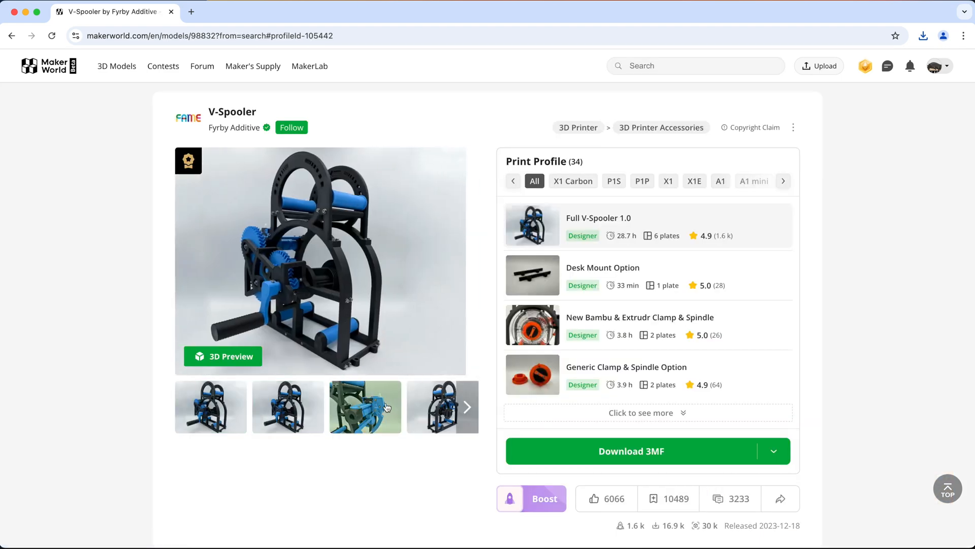
text(pcbway.com)
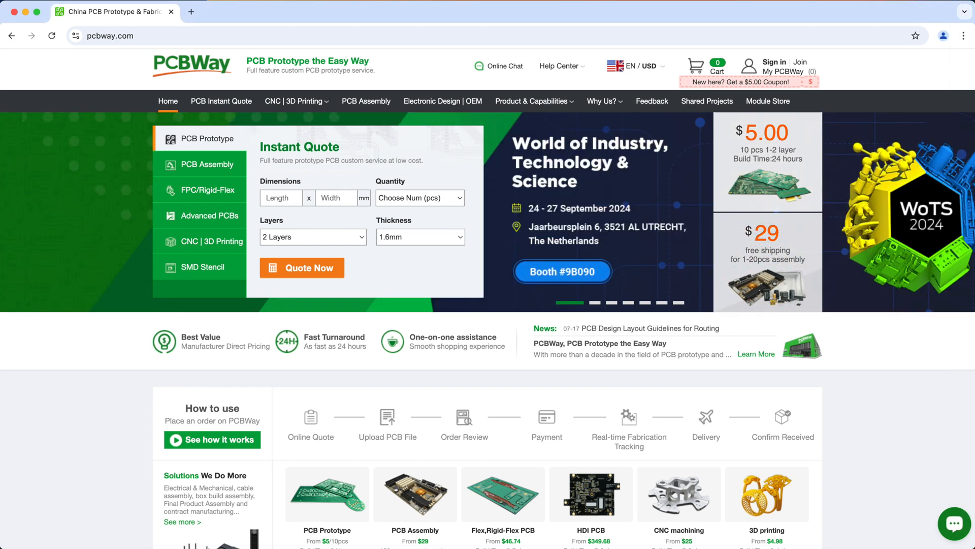
mouse_move(297, 101)
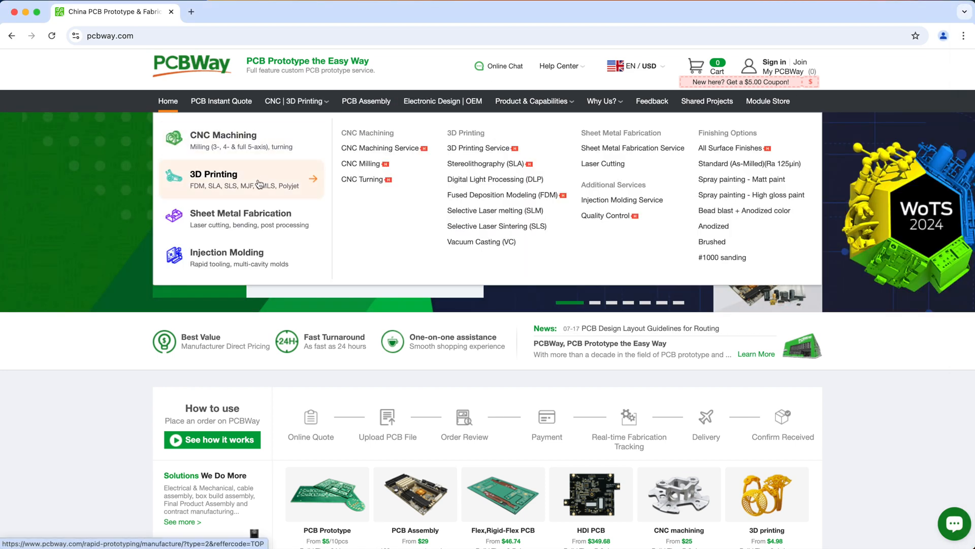
- Quote one deathtrooper.stl 3D print, trying resin types such as transparent UTR-8100
click(213, 178)
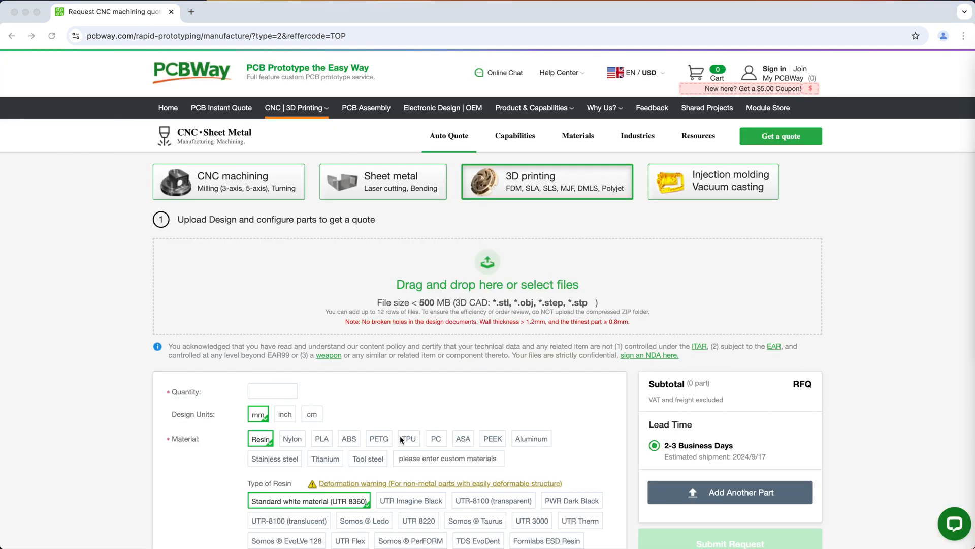
mouse_move(471, 446)
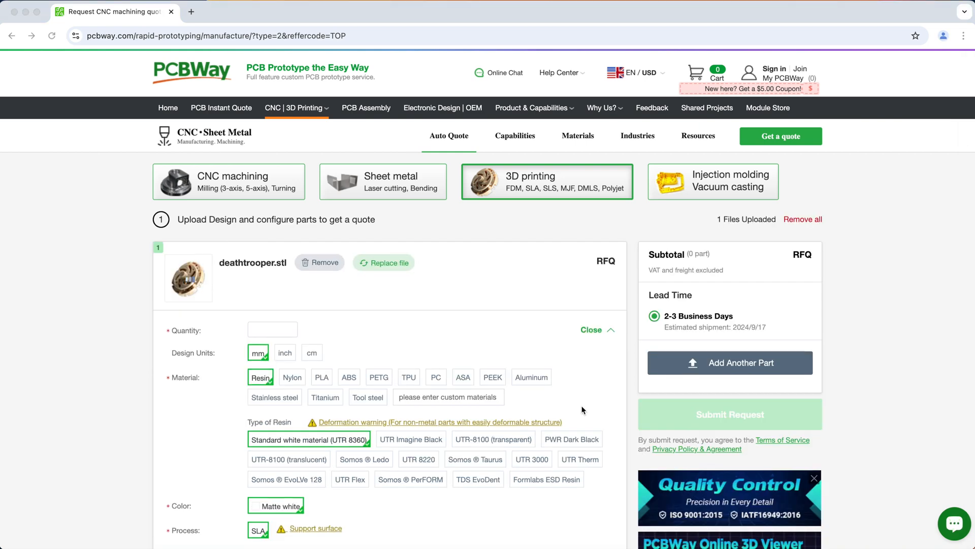
text(1)
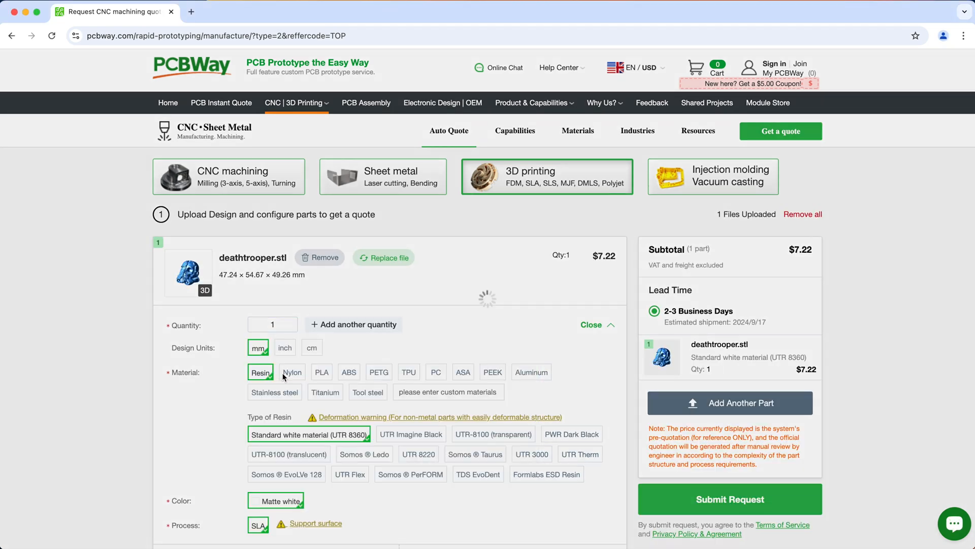
click(493, 433)
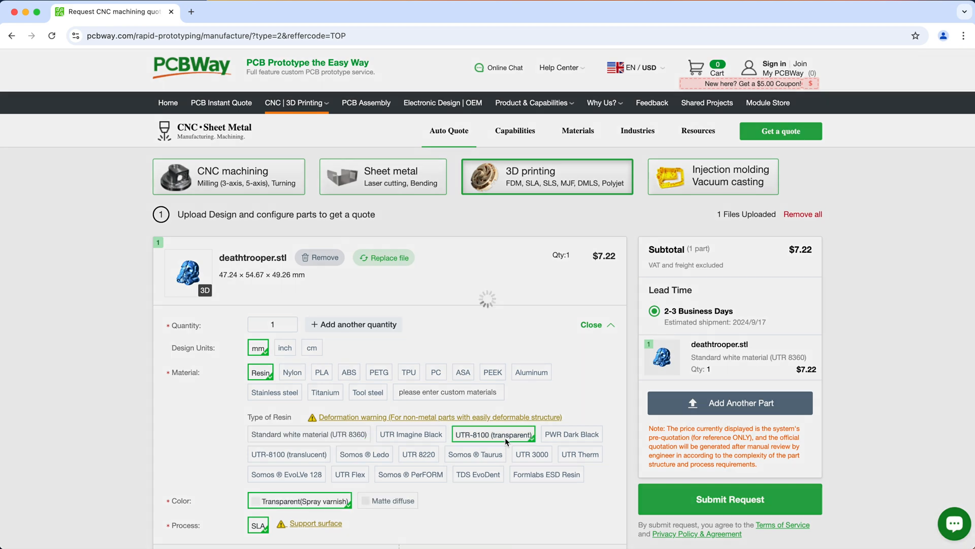
click(729, 499)
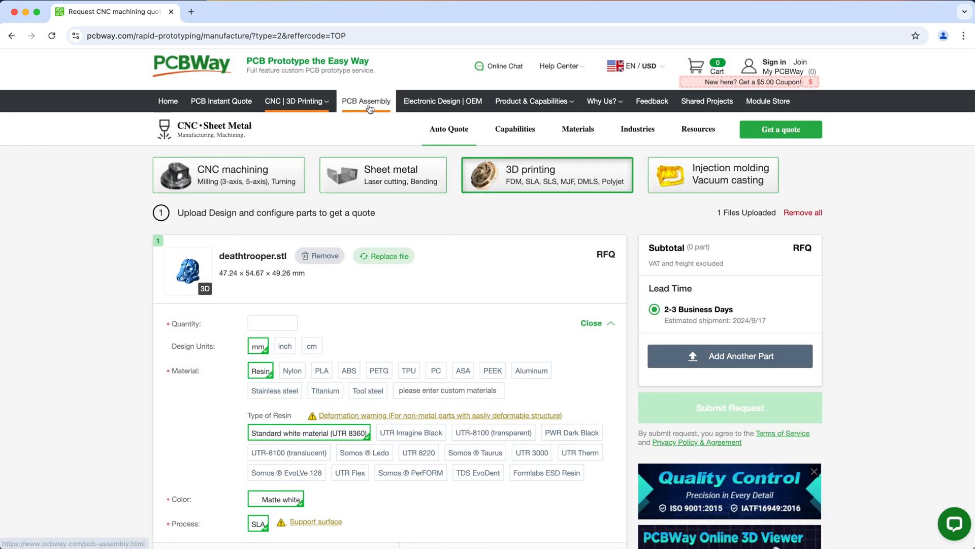
- Review PCB assembly and bare-PCB quote options, then dismiss PCBWay's holiday notice
click(366, 101)
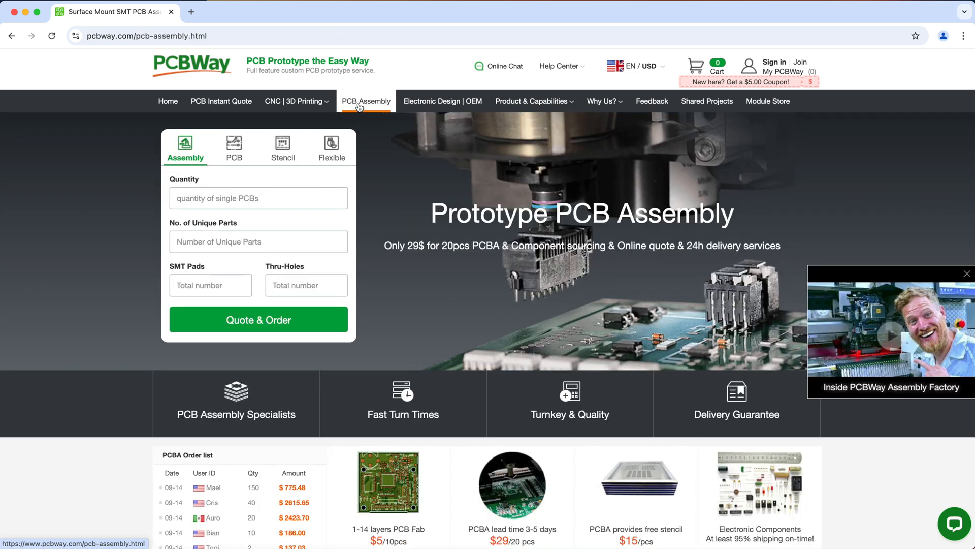
click(234, 148)
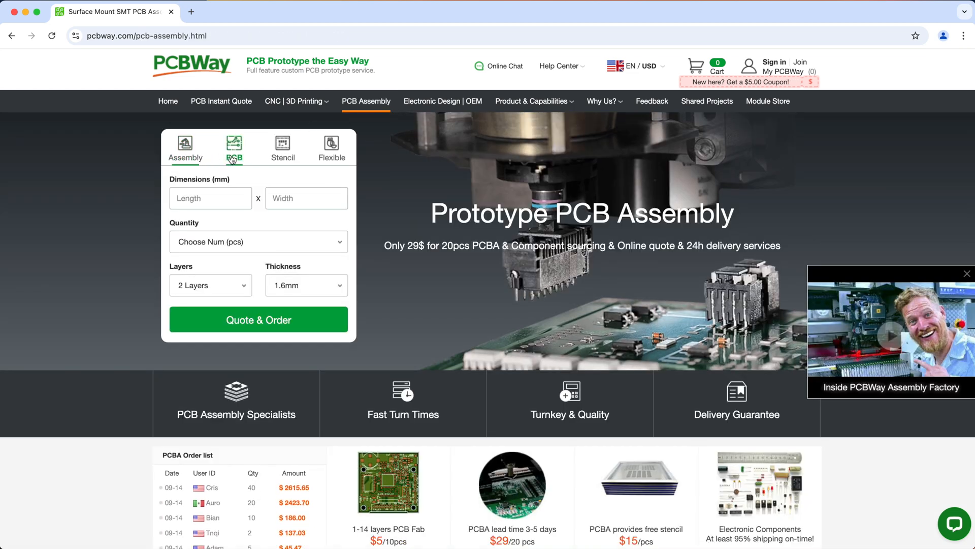
click(331, 147)
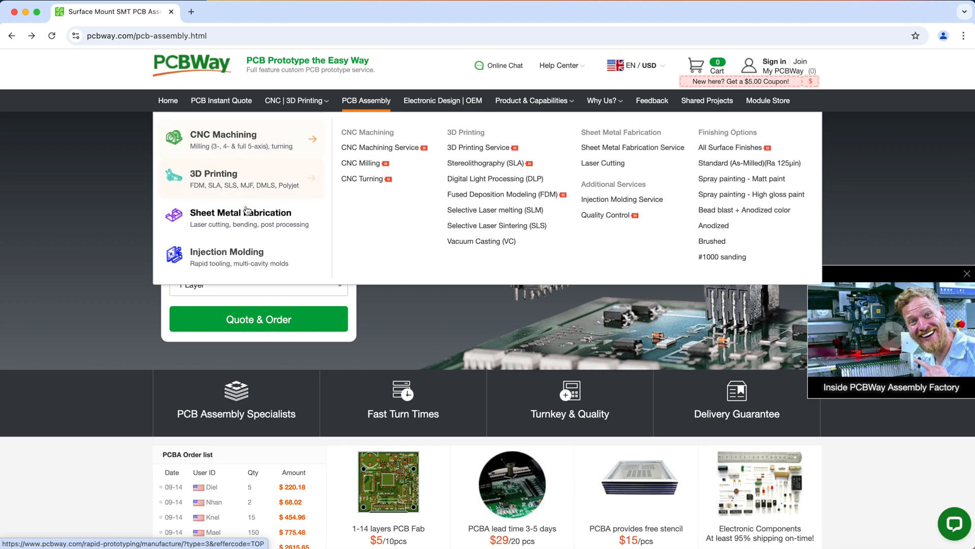
mouse_move(241, 256)
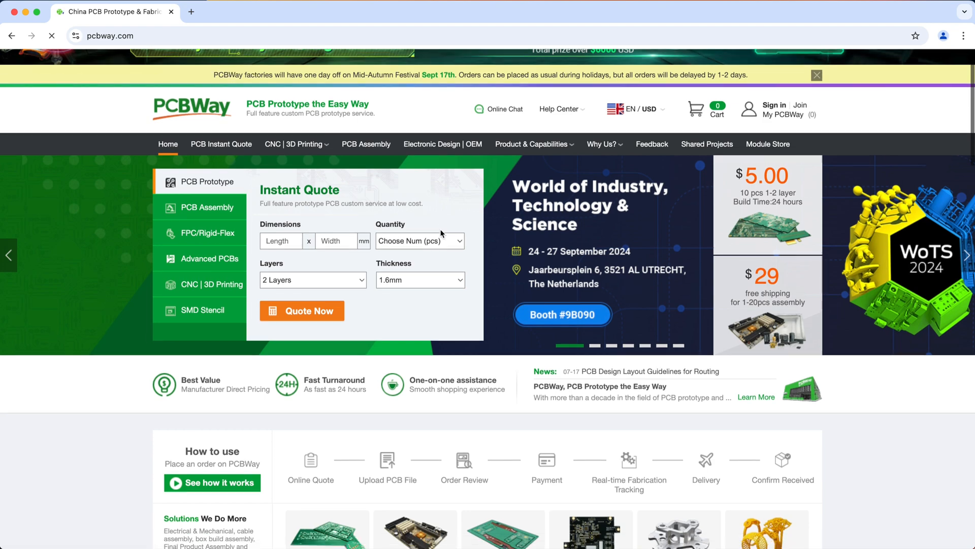
click(816, 75)
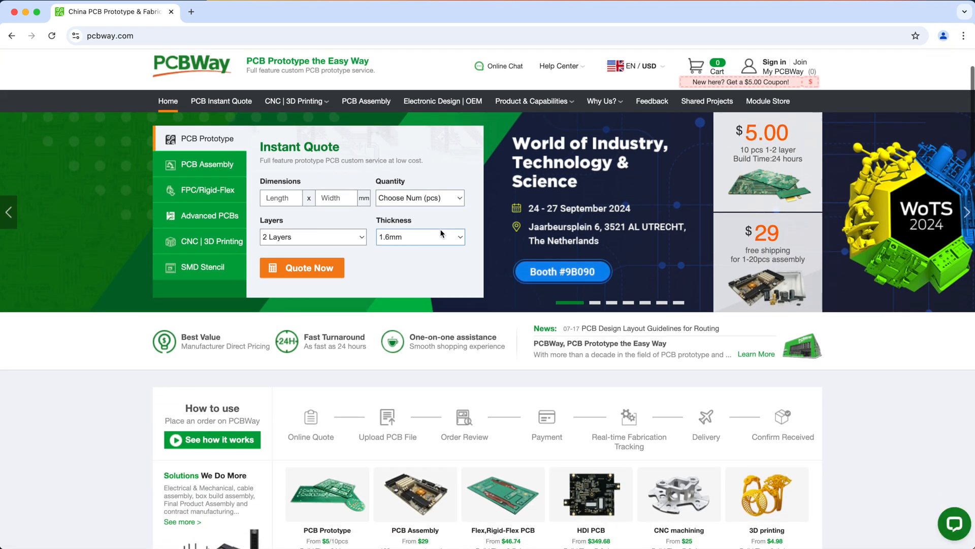